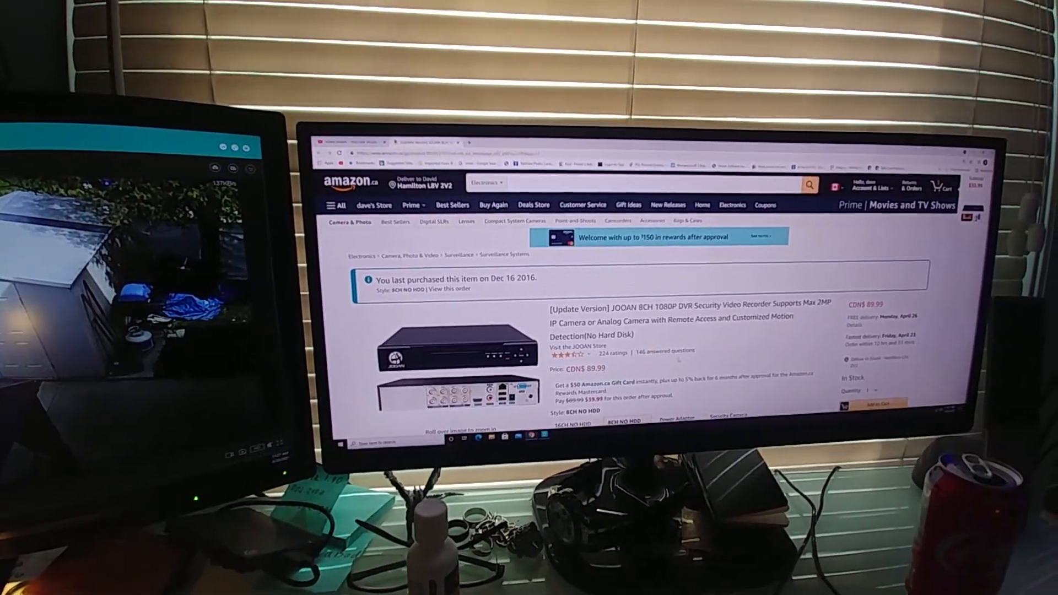
{"action": "scroll", "scroll_direction": "down", "scroll_amount": 3}
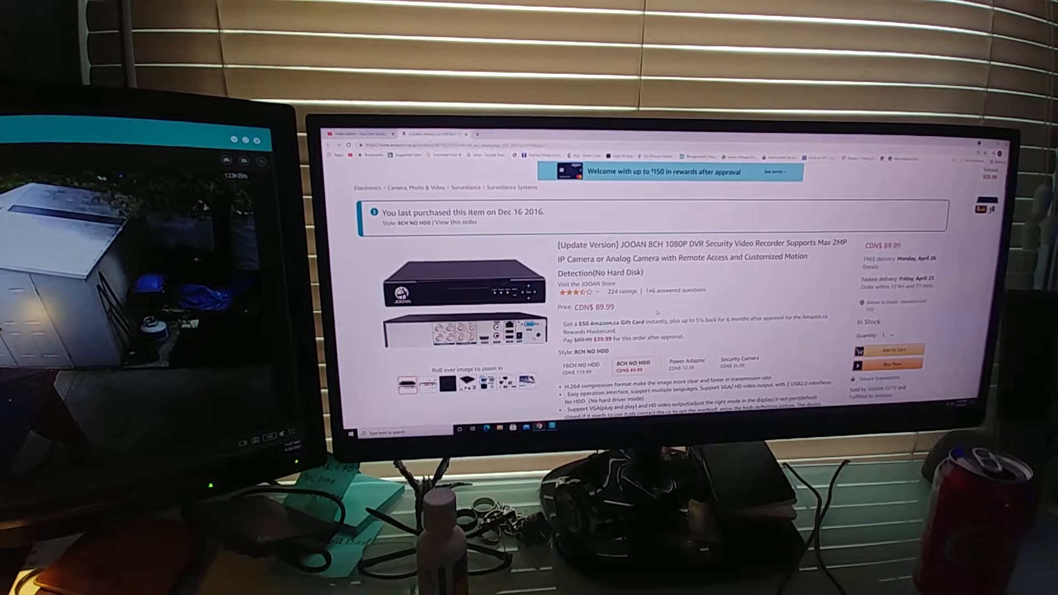
{"action": "scroll", "scroll_direction": "down", "scroll_amount": 3}
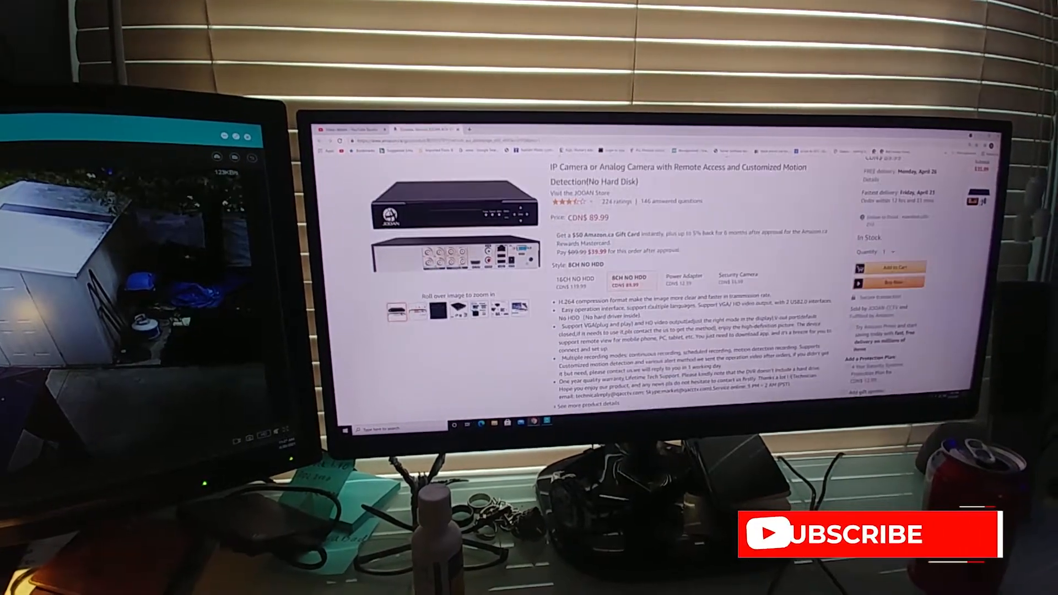
{"action": "scroll", "scroll_direction": "down", "scroll_amount": 3}
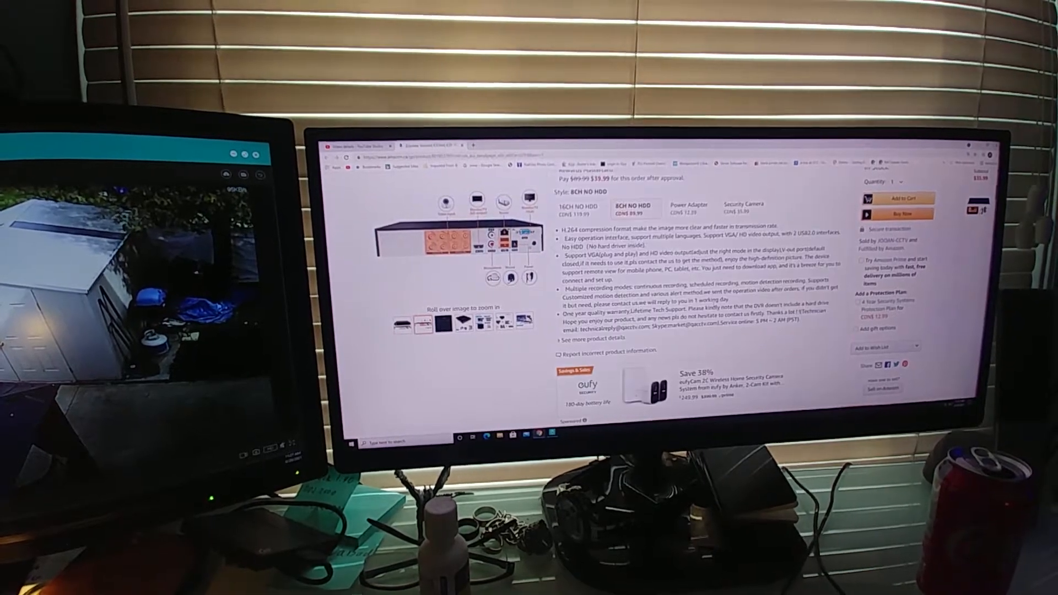
{"action": "scroll", "scroll_direction": "down", "scroll_amount": 3}
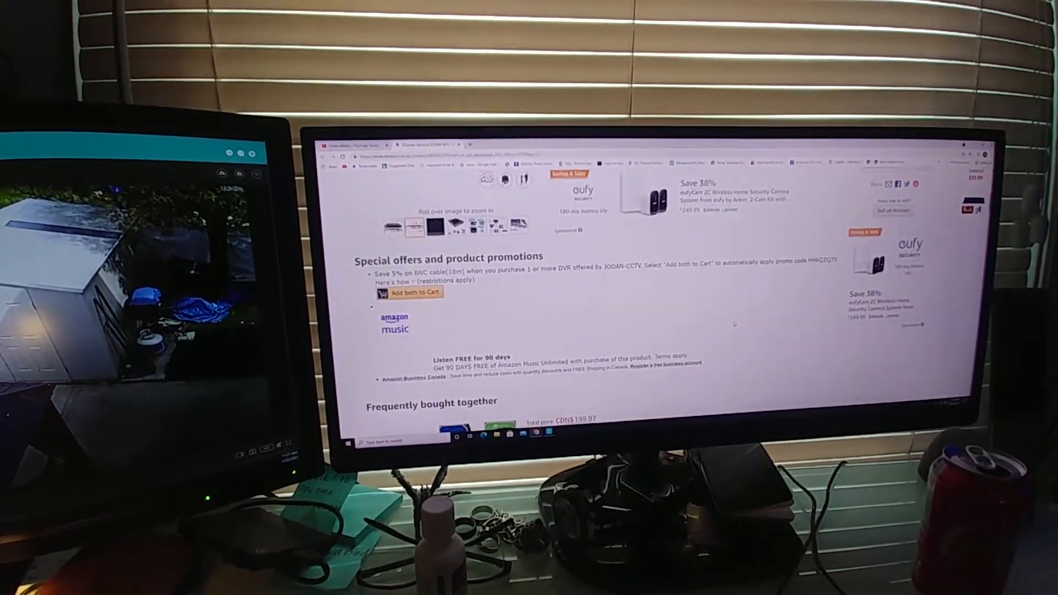